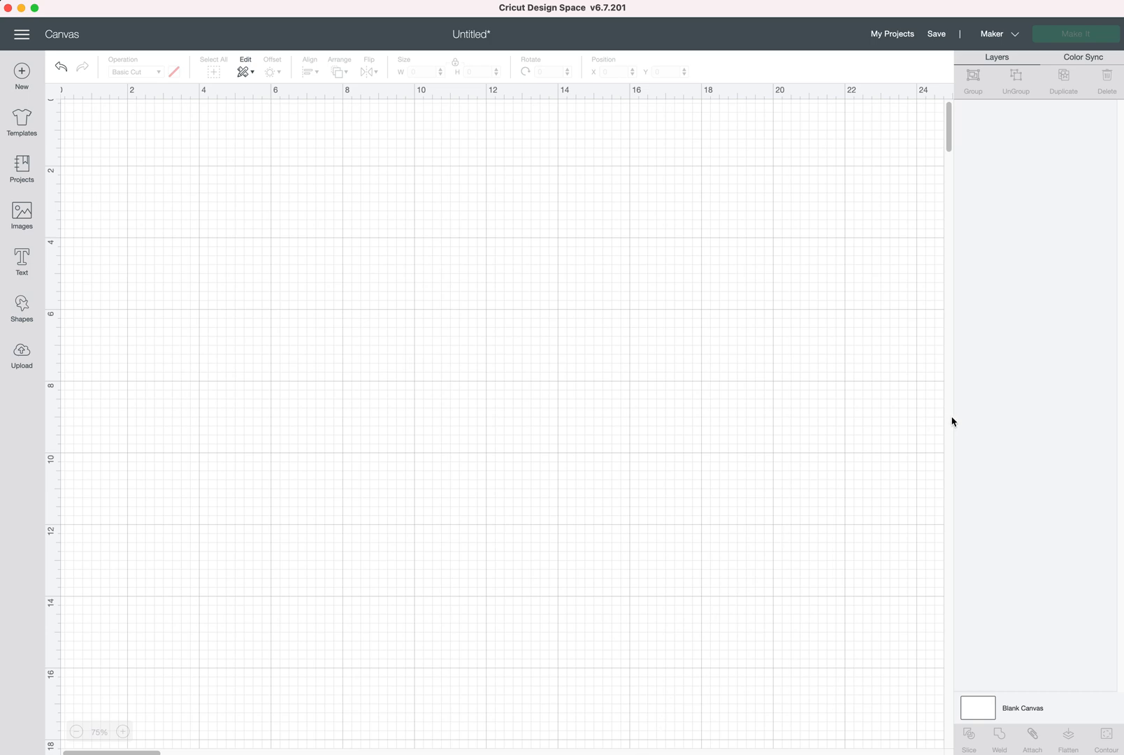
mouse_move(21, 258)
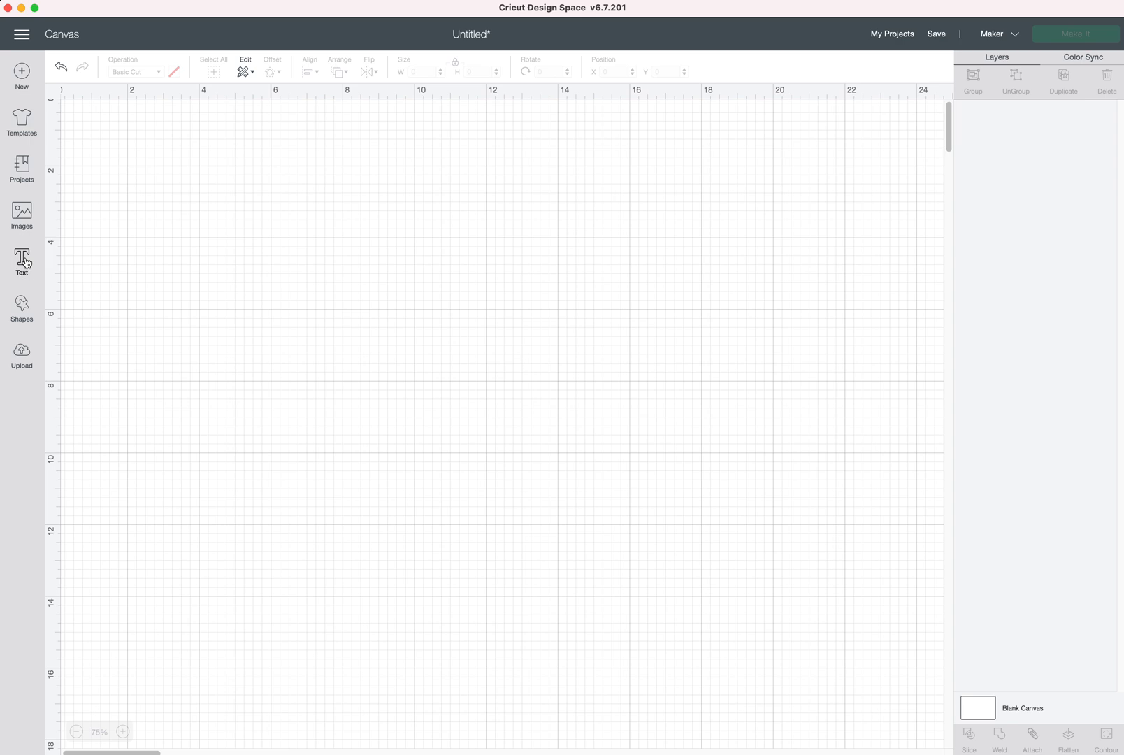
Step: Add WELCOME text in Reeline and stretch it to roughly 18.9 by 4.2 inches
text(WEL)
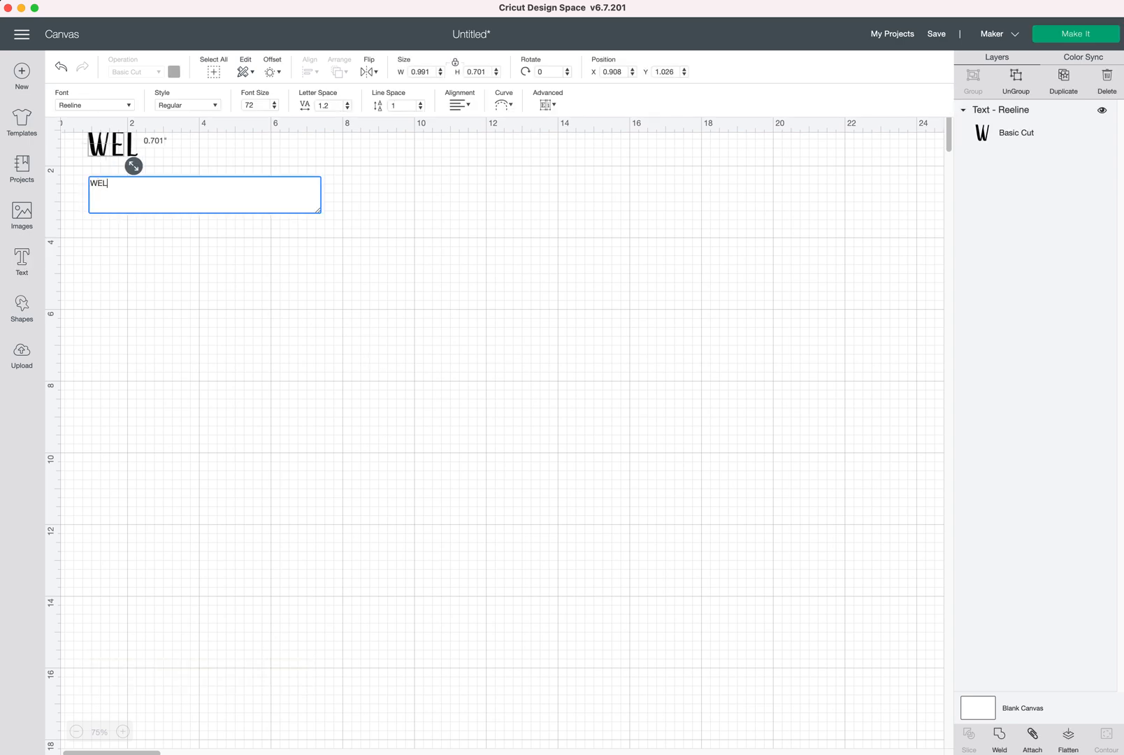
text(COME)
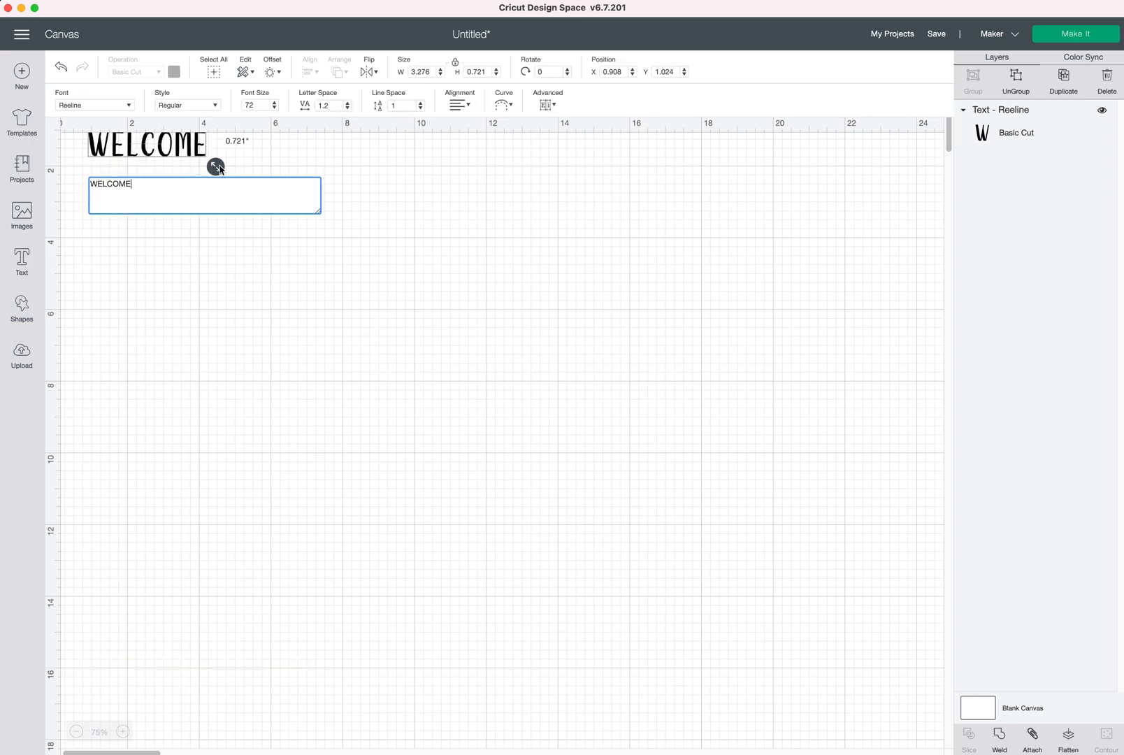
drag(216, 166, 778, 290)
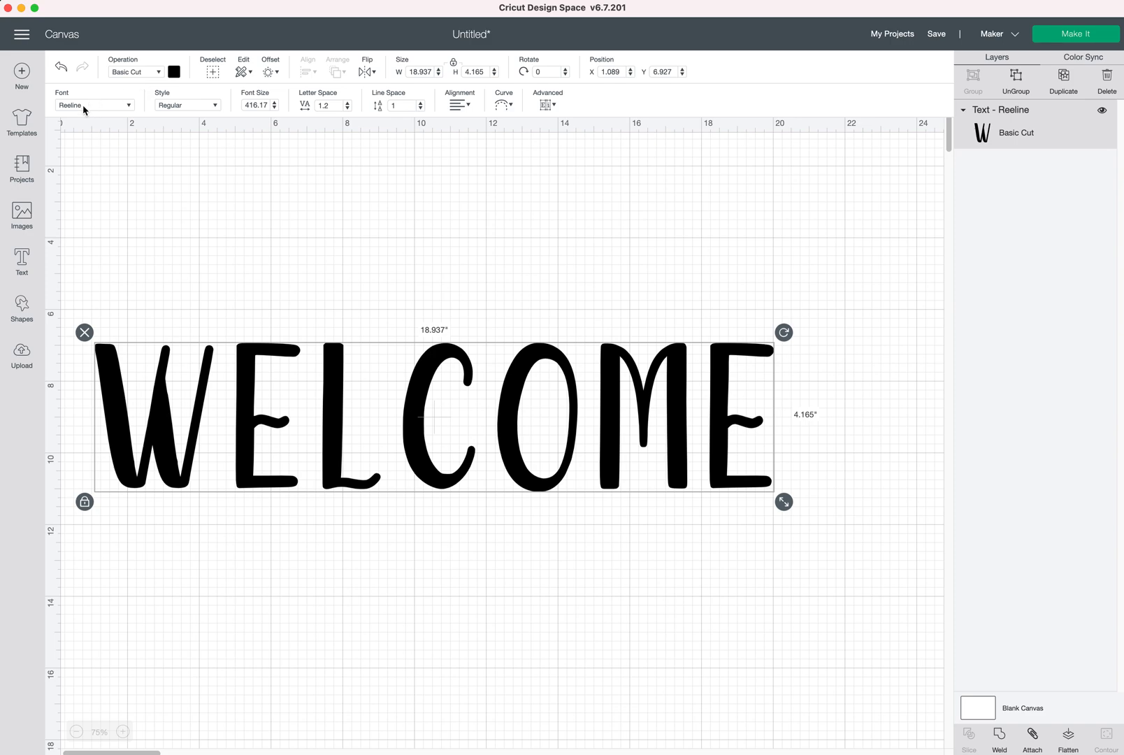
mouse_move(86, 109)
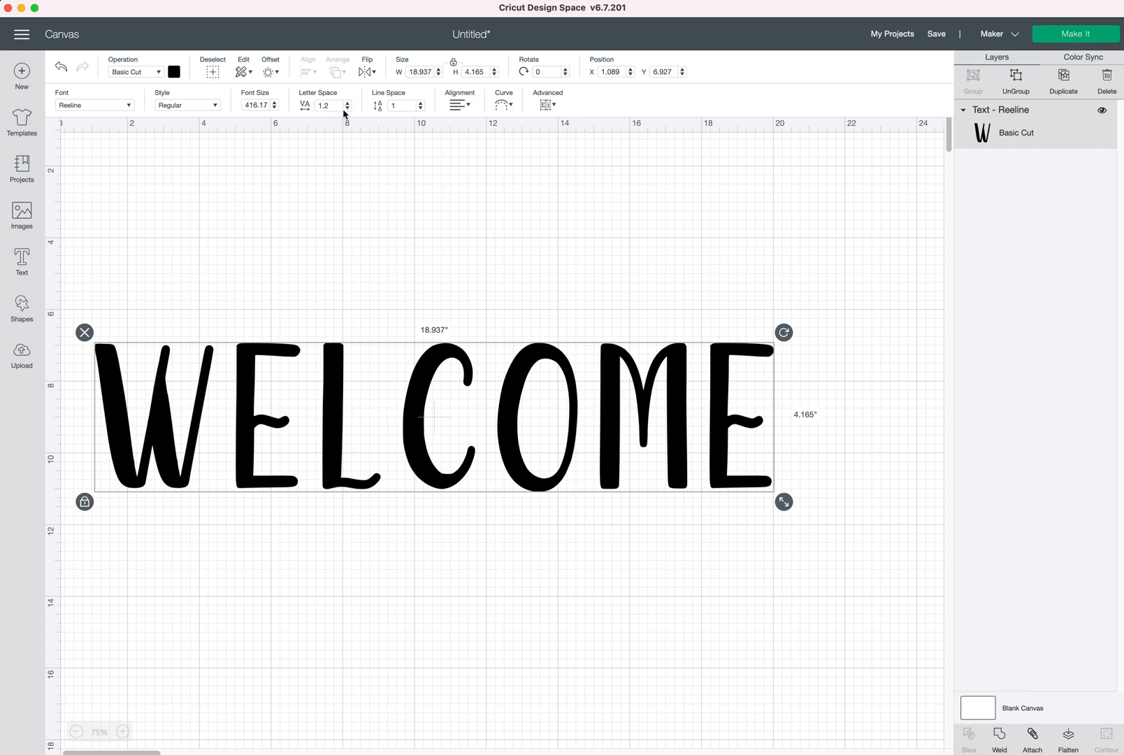
Step: Tighten WELCOME letter spacing to 0.3 and resize the word to about 15.1 by 3.2 inches
click(348, 109)
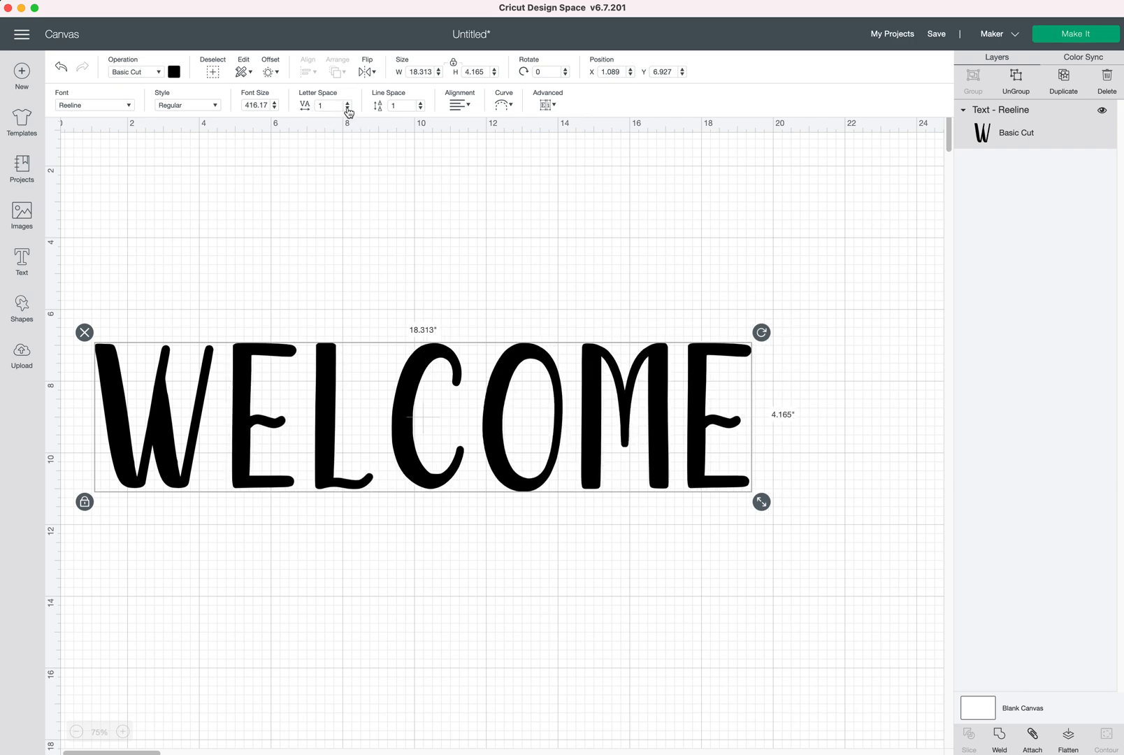
click(348, 109)
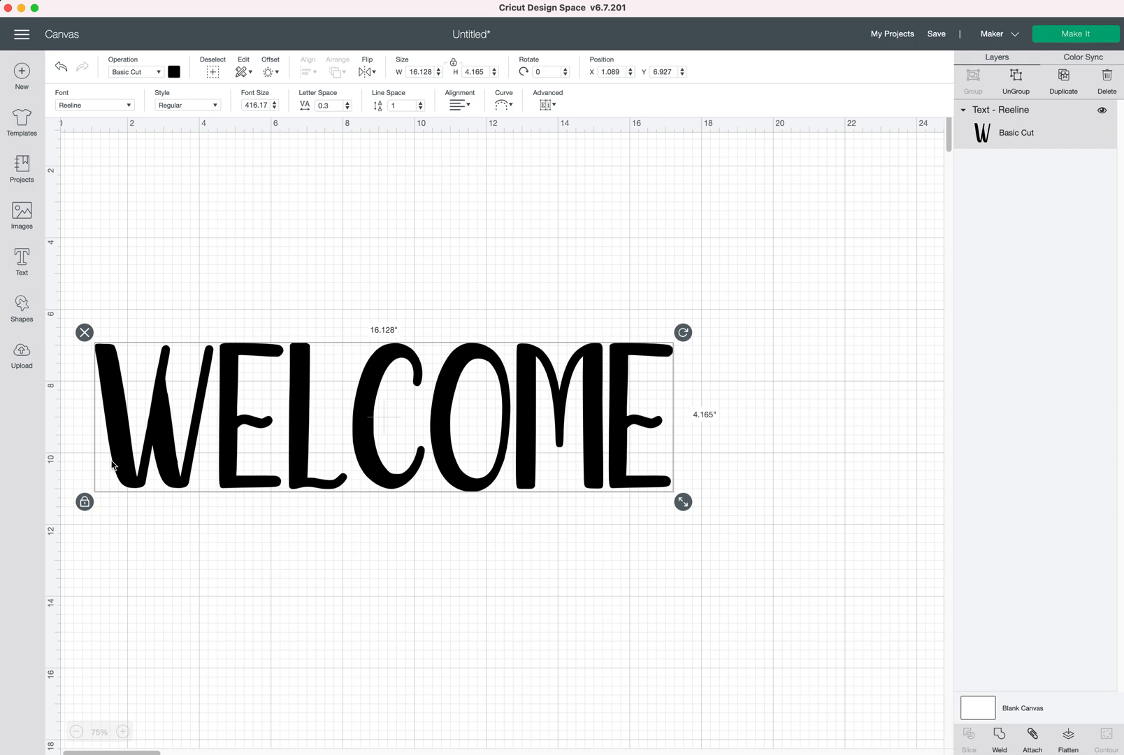
mouse_move(682, 502)
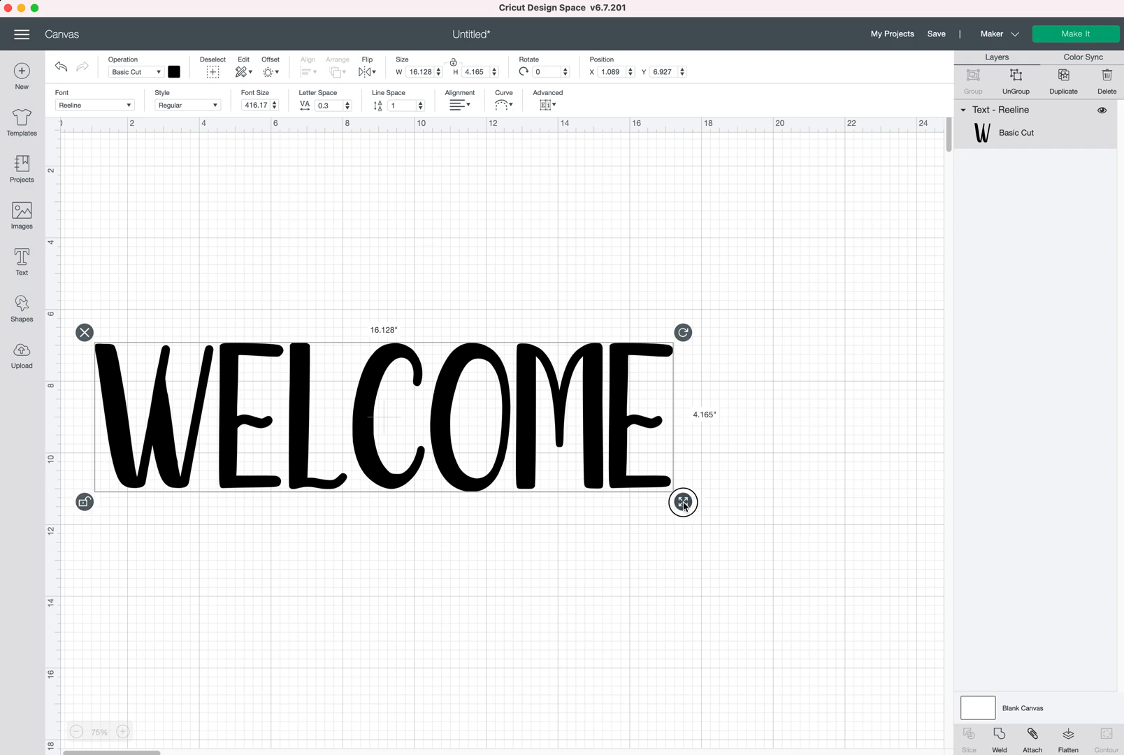
drag(684, 502, 671, 474)
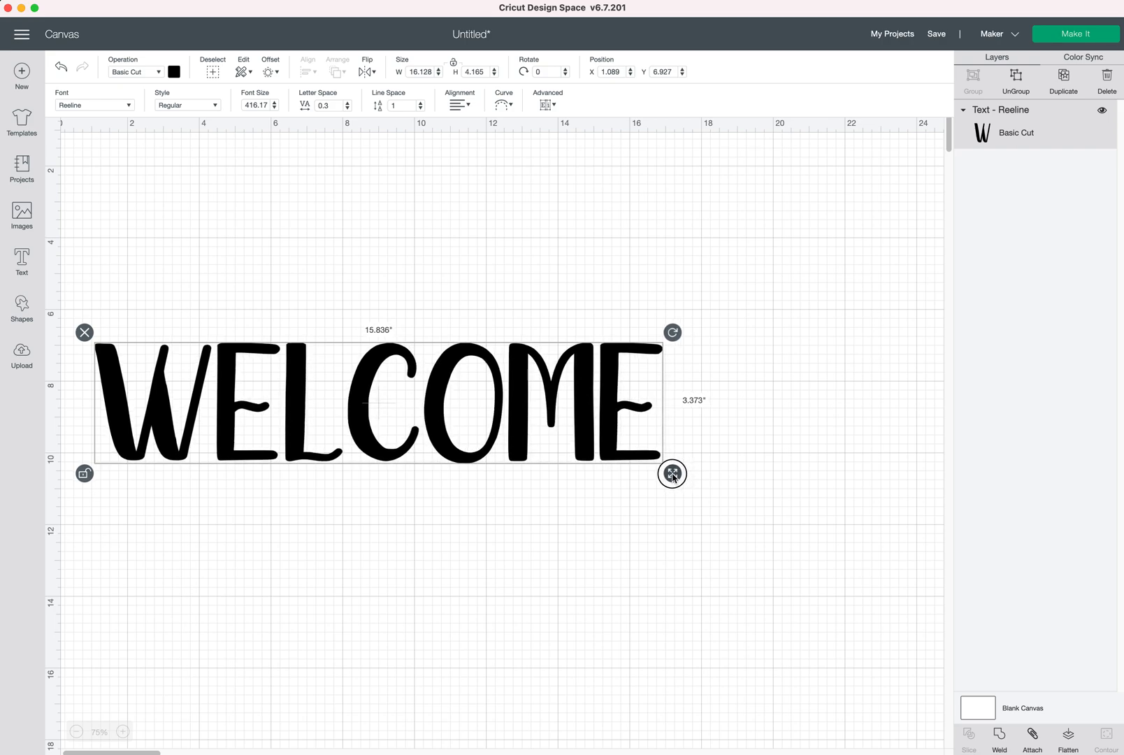
drag(672, 474, 648, 466)
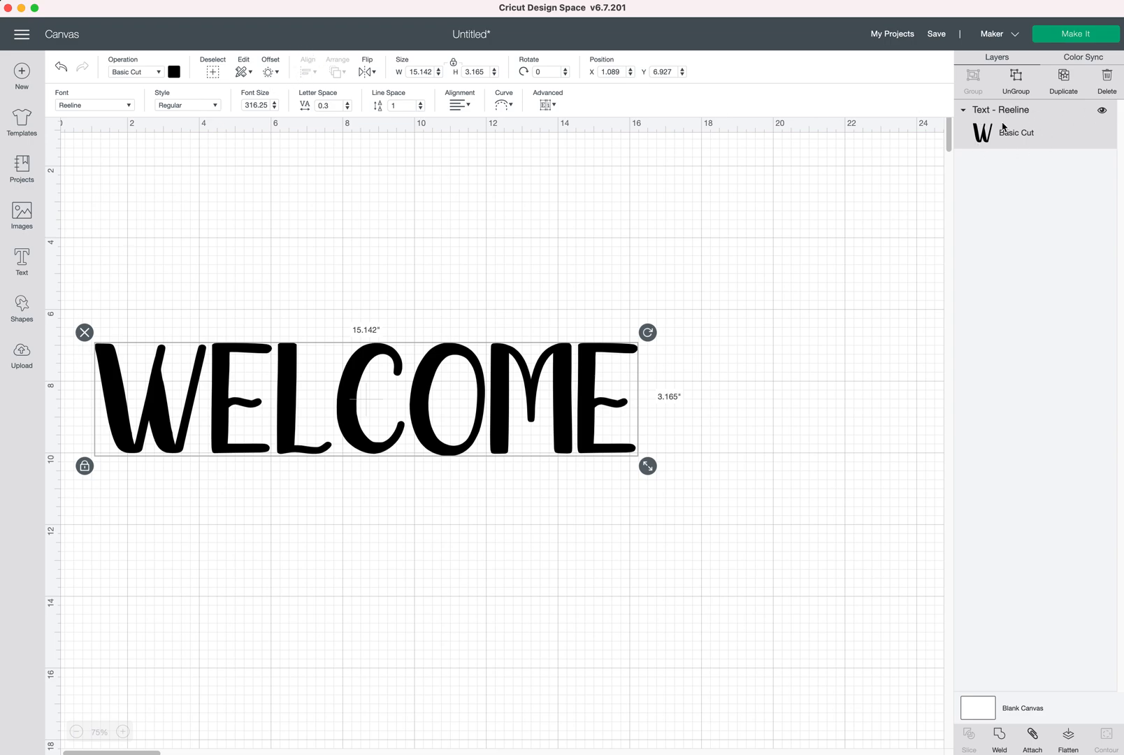
mouse_move(1017, 121)
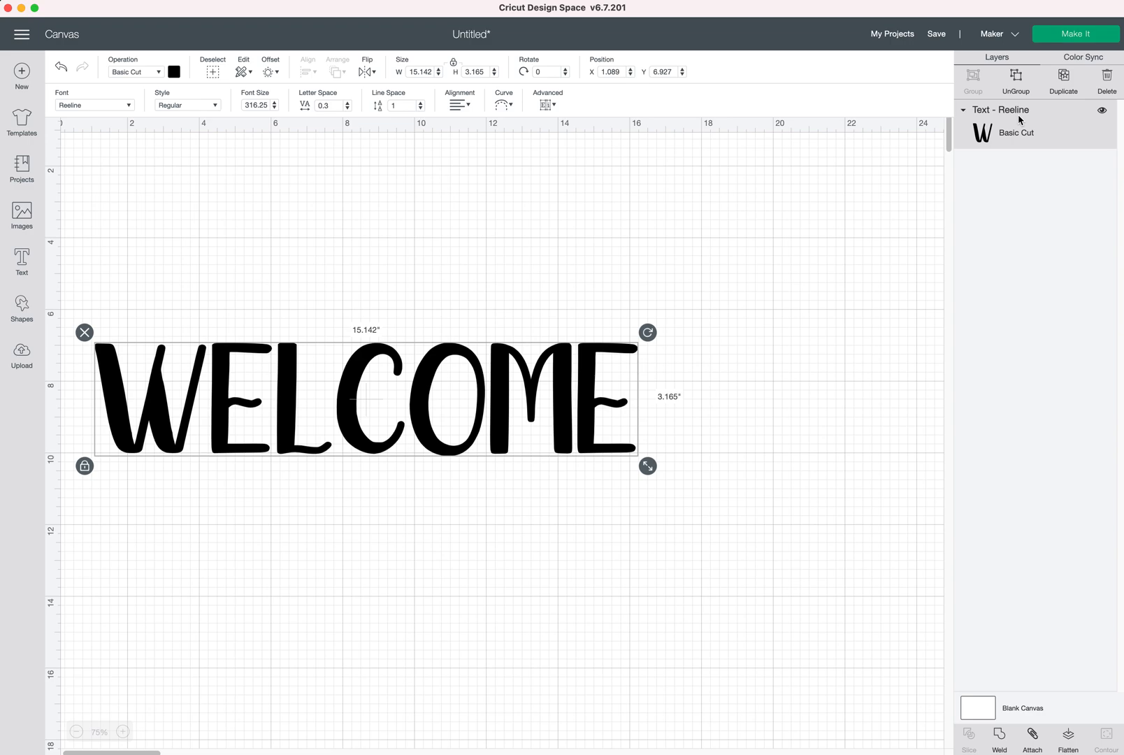
mouse_move(448, 58)
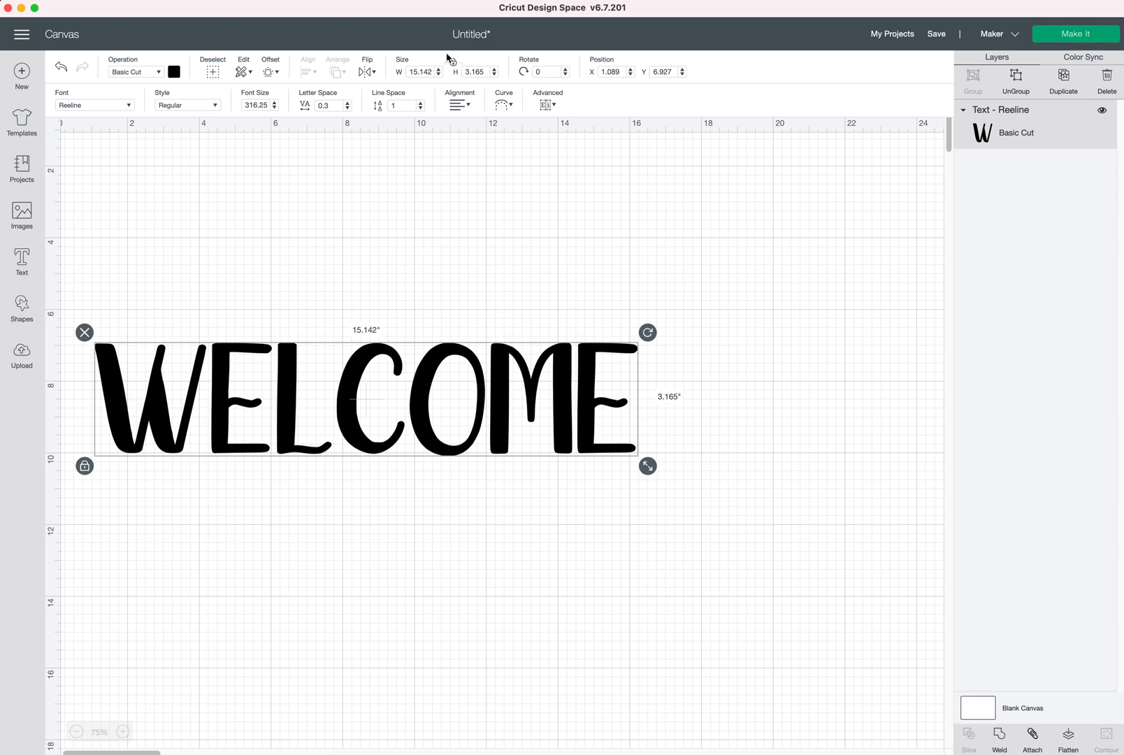
Step: Preview a rounded offset around WELCOME with the Distance slider at about 0.764 in
click(270, 65)
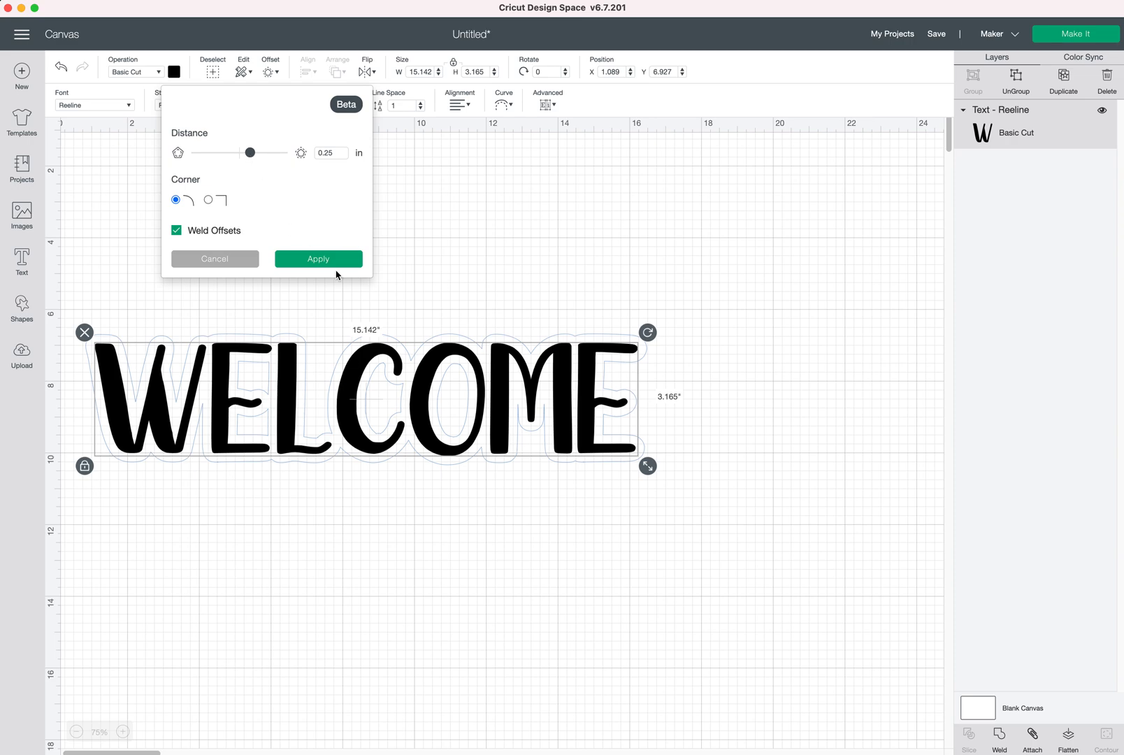
mouse_move(258, 130)
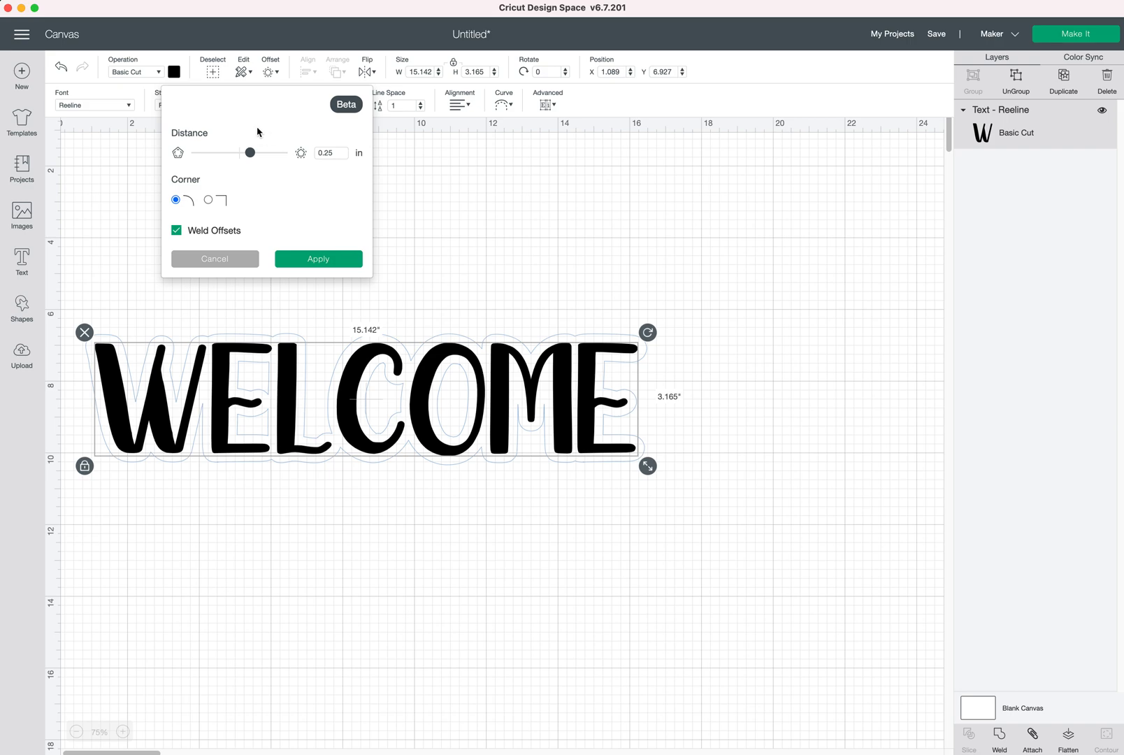
drag(249, 152, 256, 152)
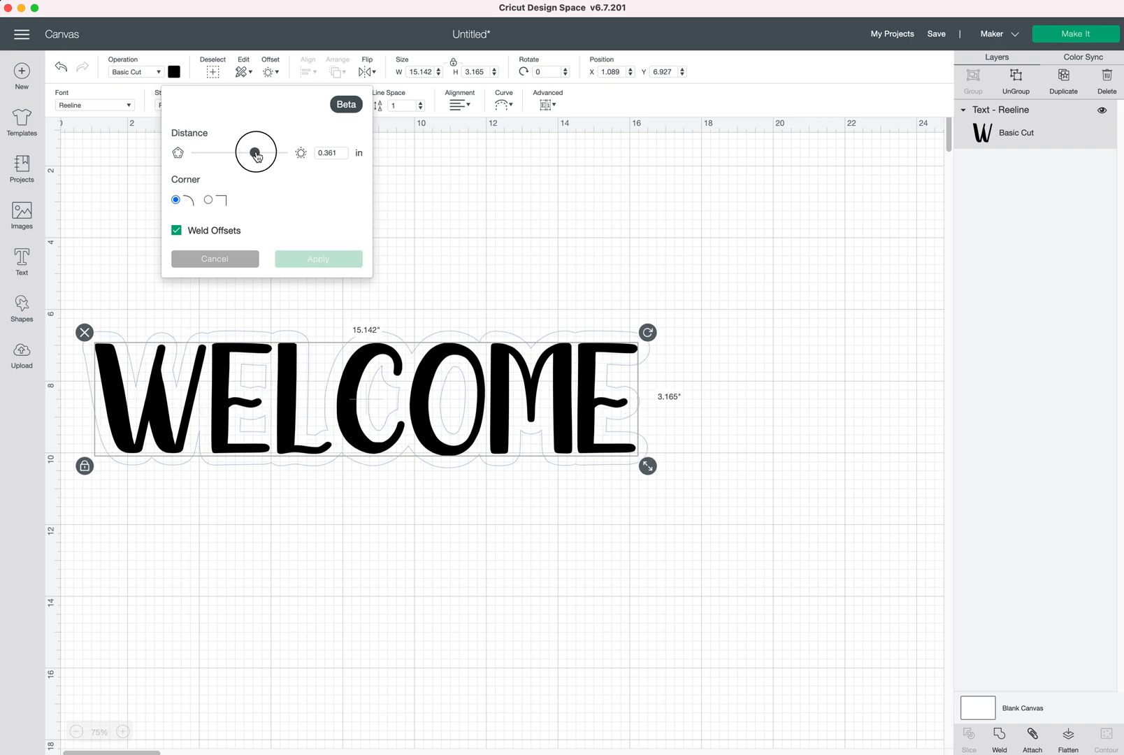
drag(254, 152, 279, 150)
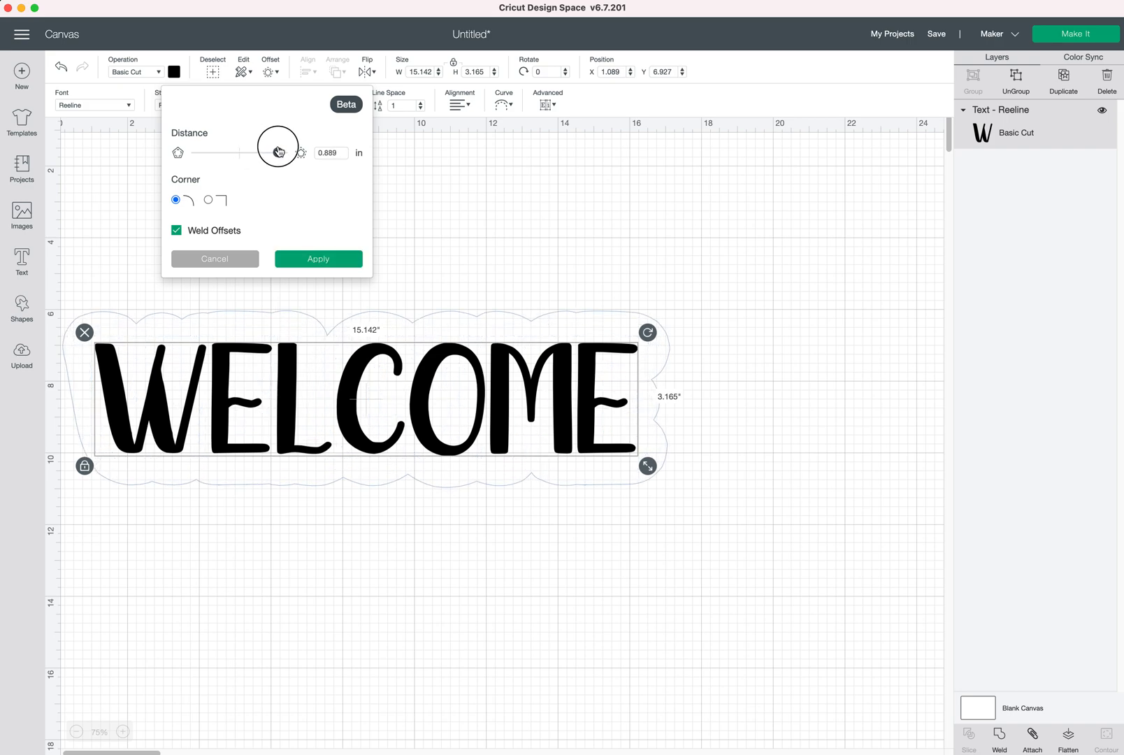
drag(278, 153, 276, 152)
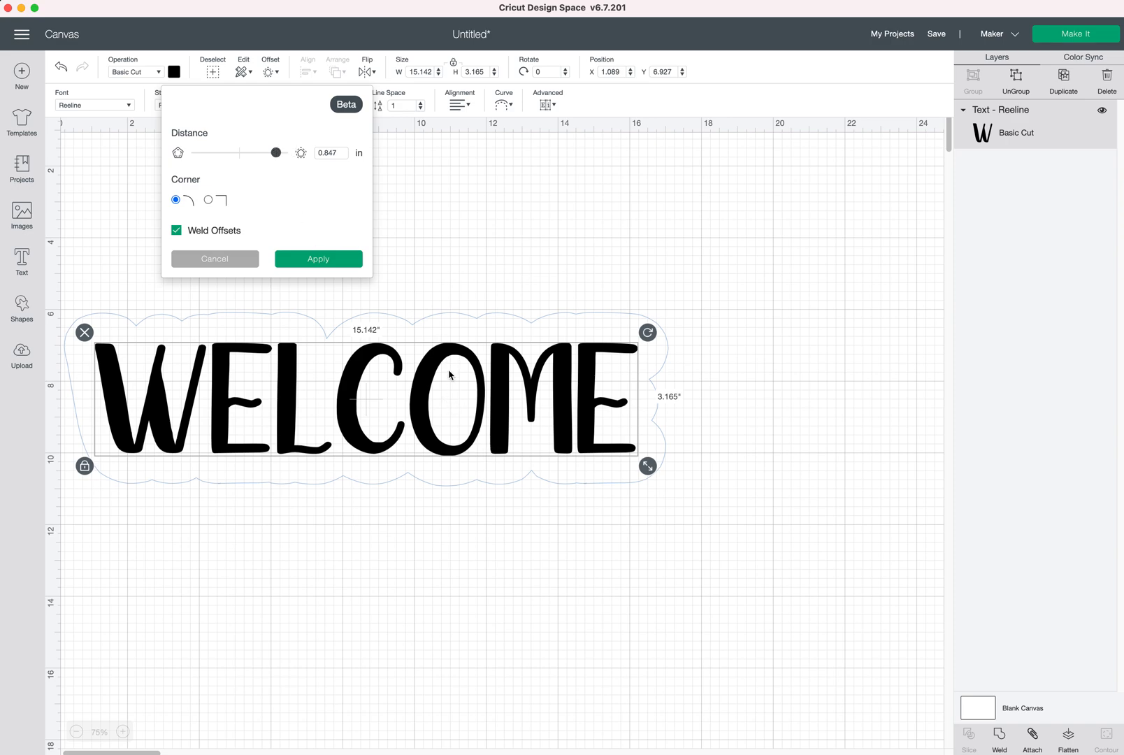
drag(275, 152, 278, 153)
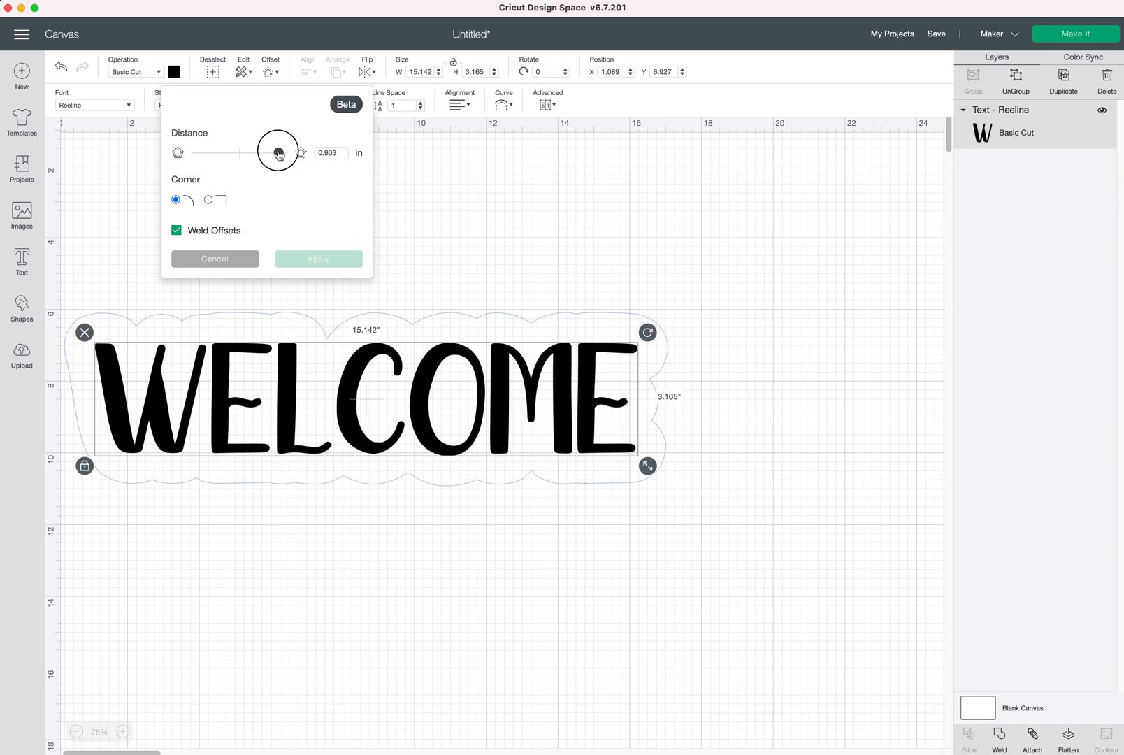
drag(278, 153, 271, 152)
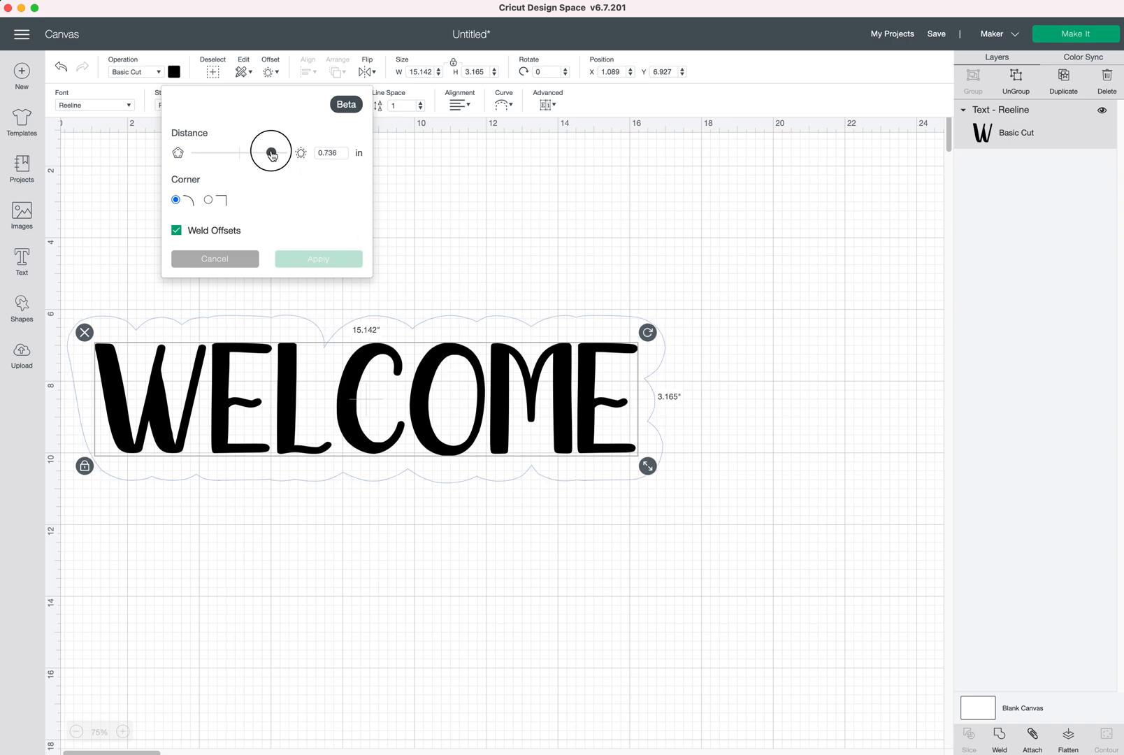
drag(271, 152, 267, 153)
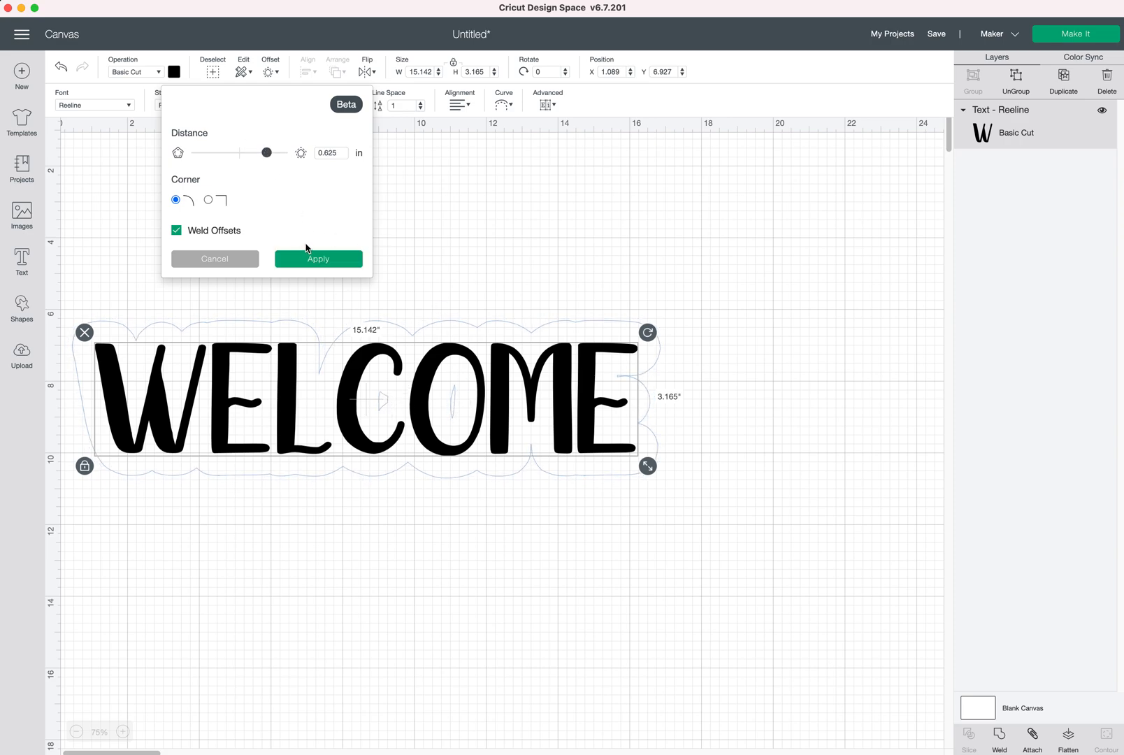
drag(266, 153, 274, 152)
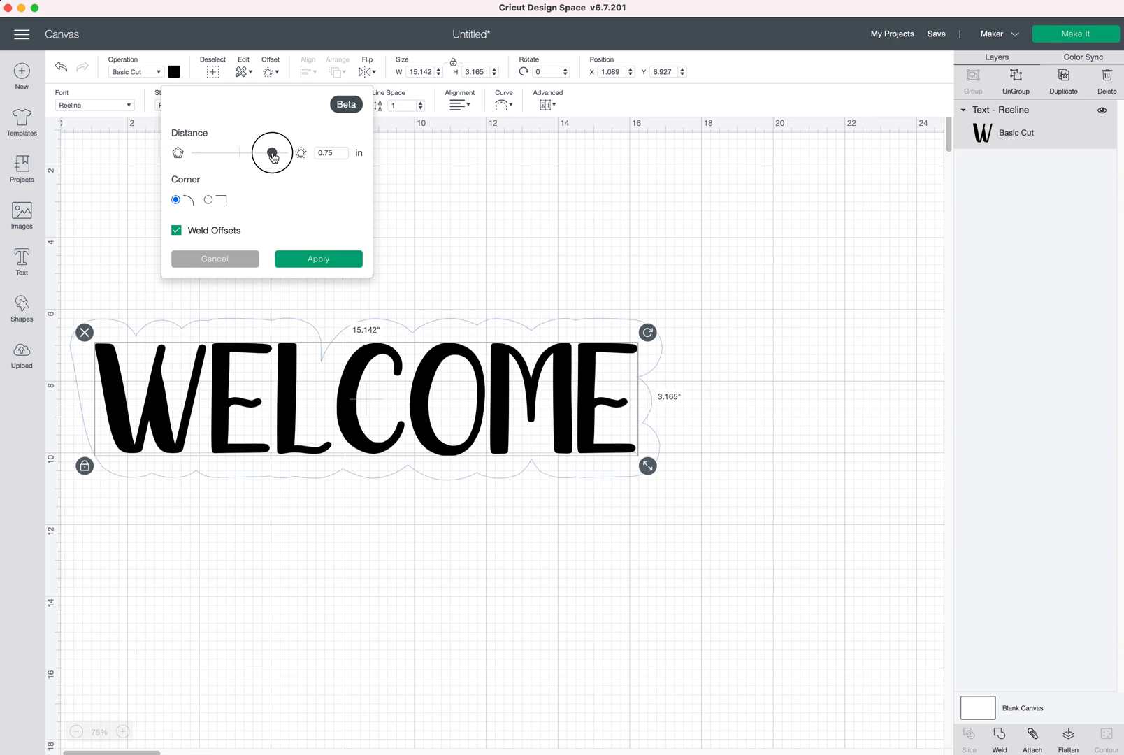
drag(274, 154, 275, 154)
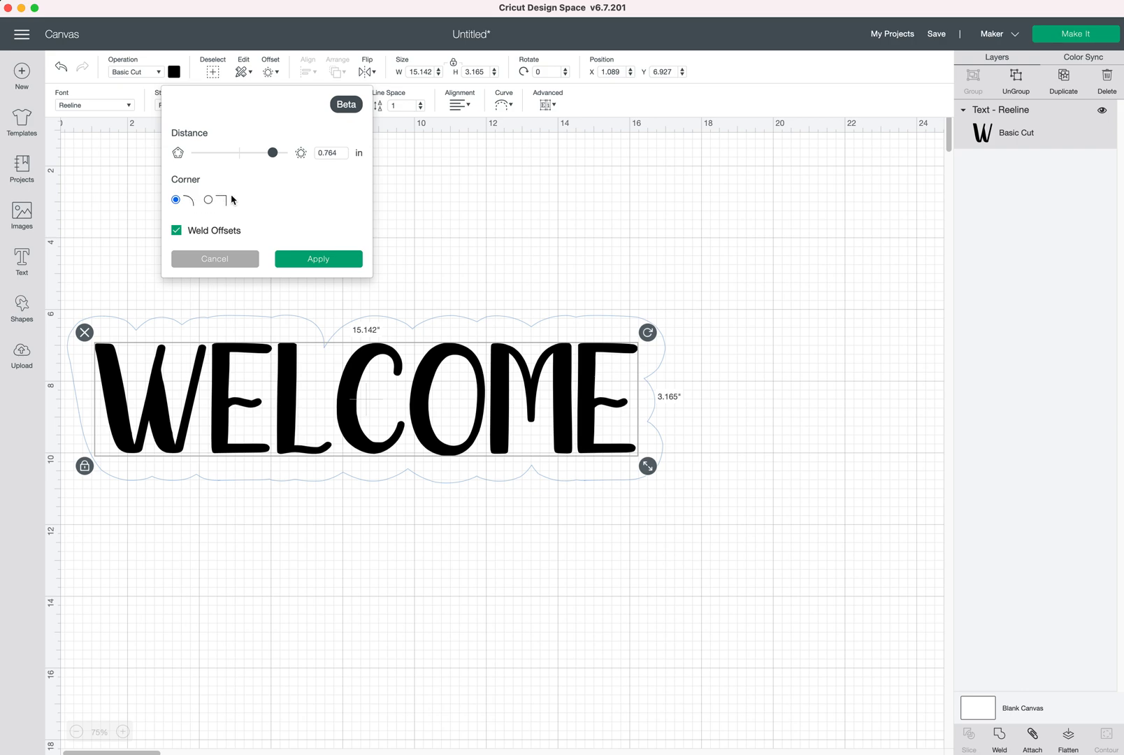
mouse_move(209, 204)
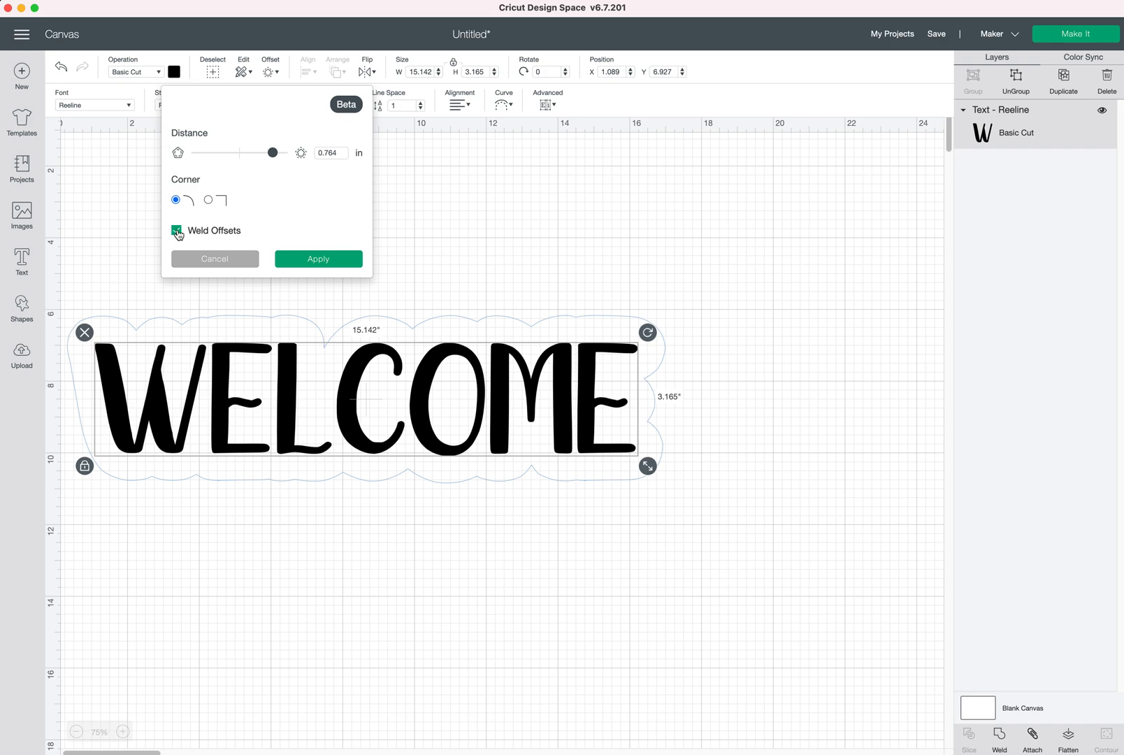
click(176, 231)
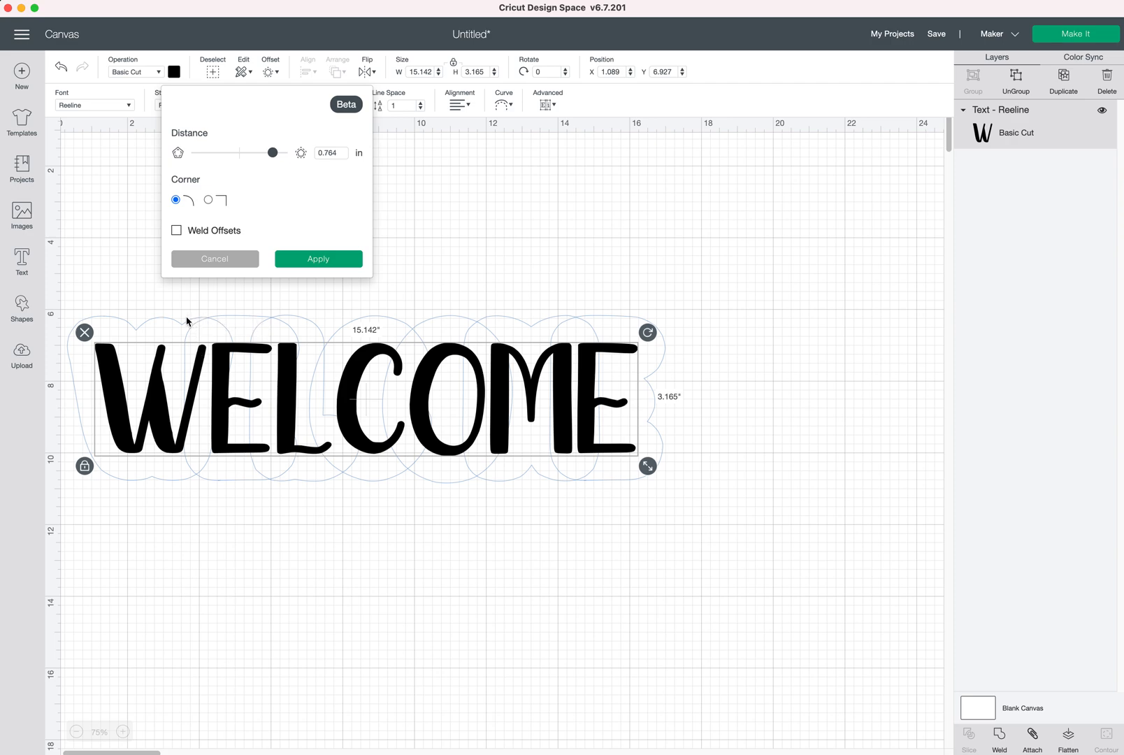
mouse_move(214, 330)
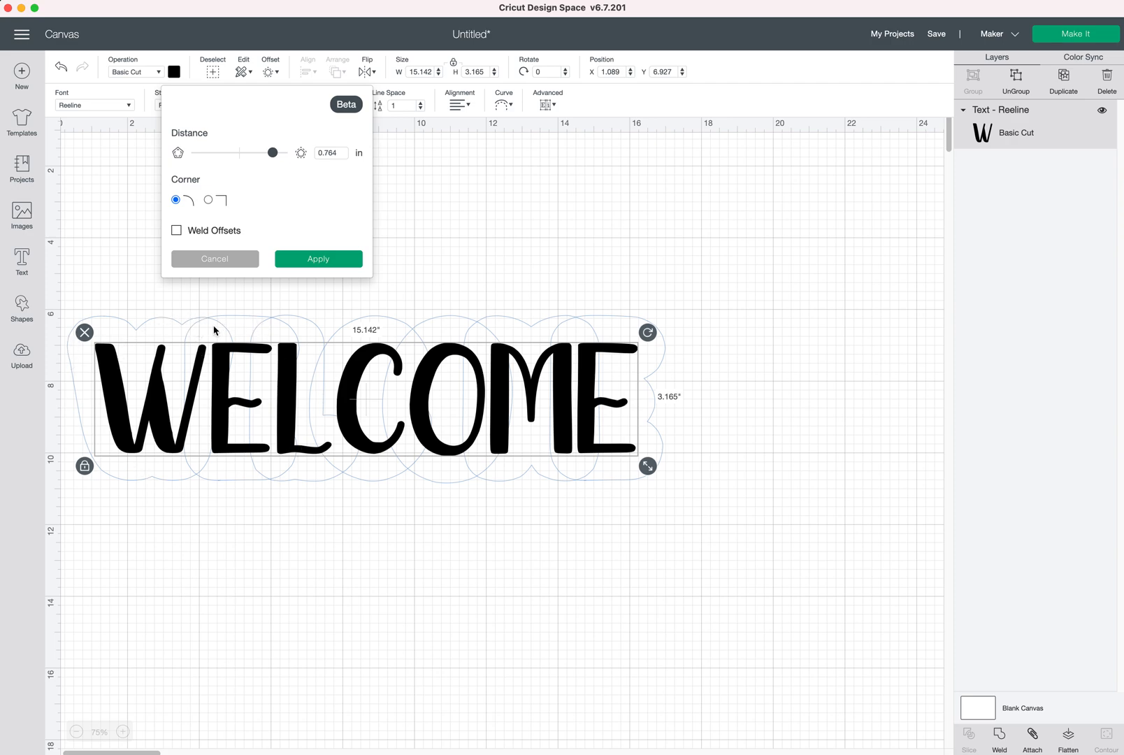
mouse_move(319, 325)
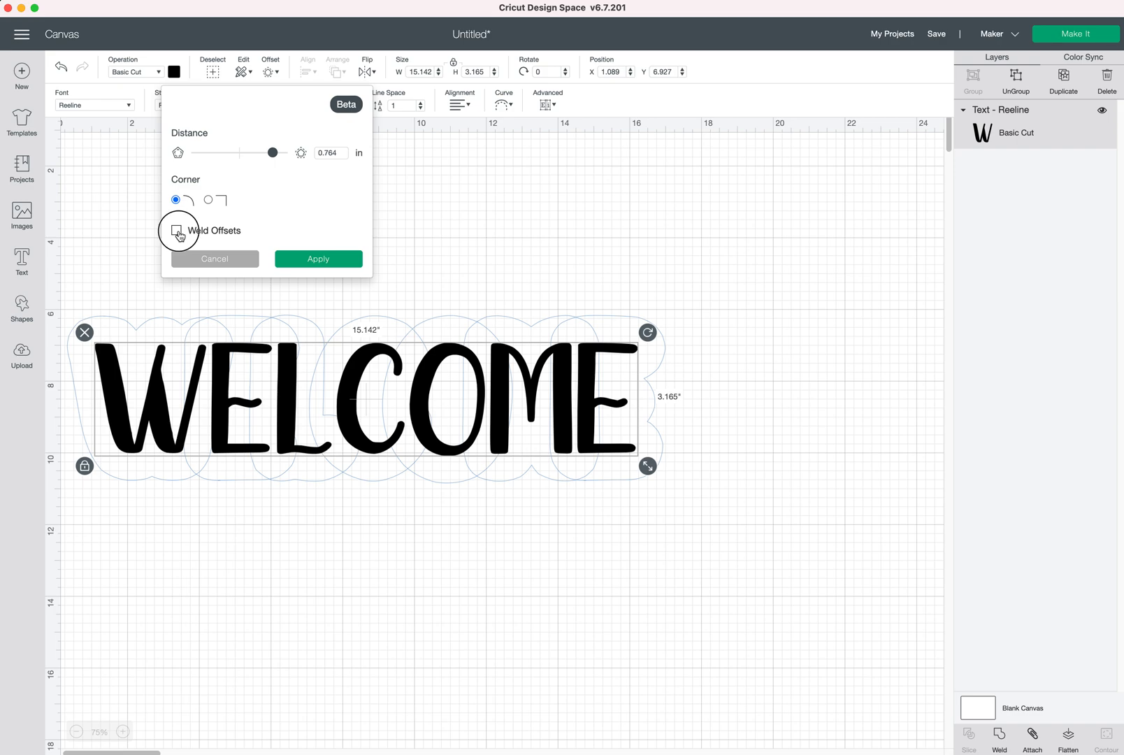
click(176, 230)
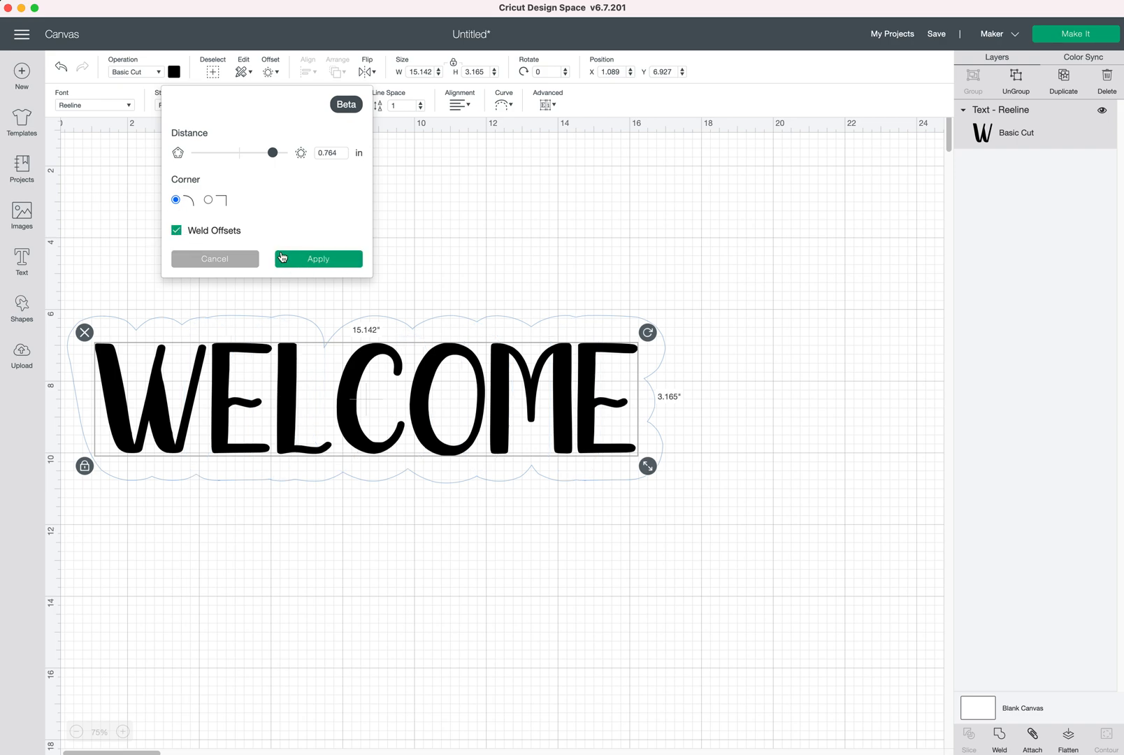
Step: Apply the offset to create a Text Offset layer about 16.7 by 4.7 inches and select it
click(318, 259)
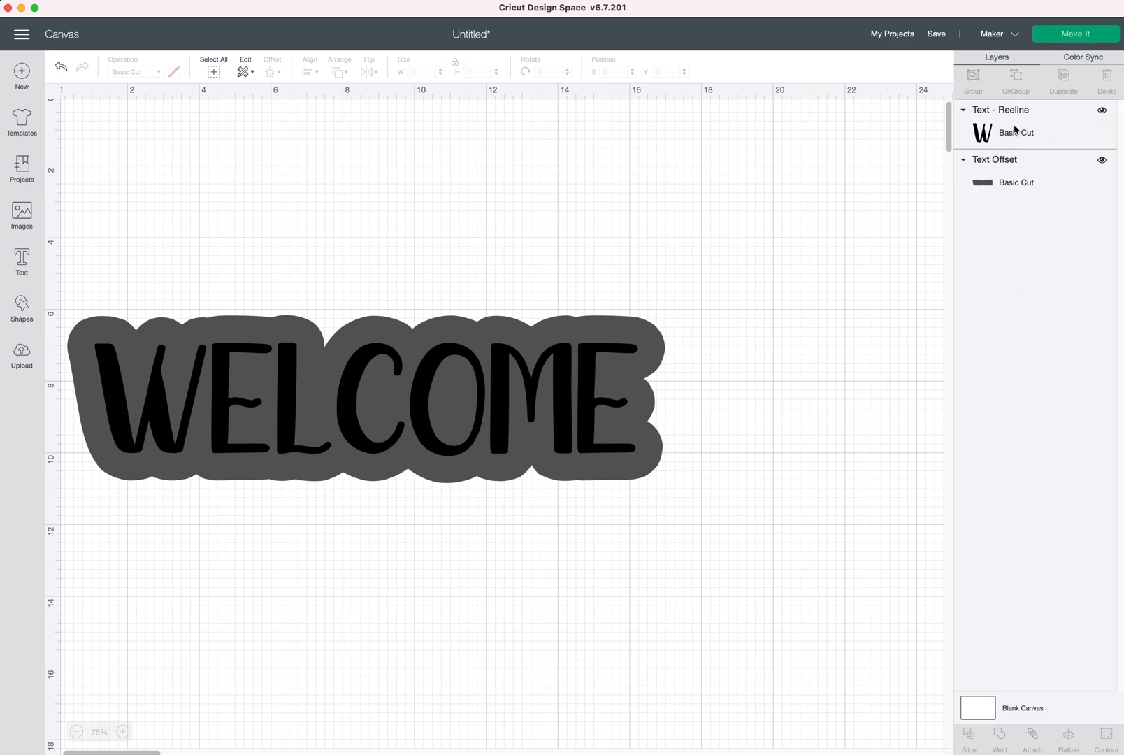
click(1016, 181)
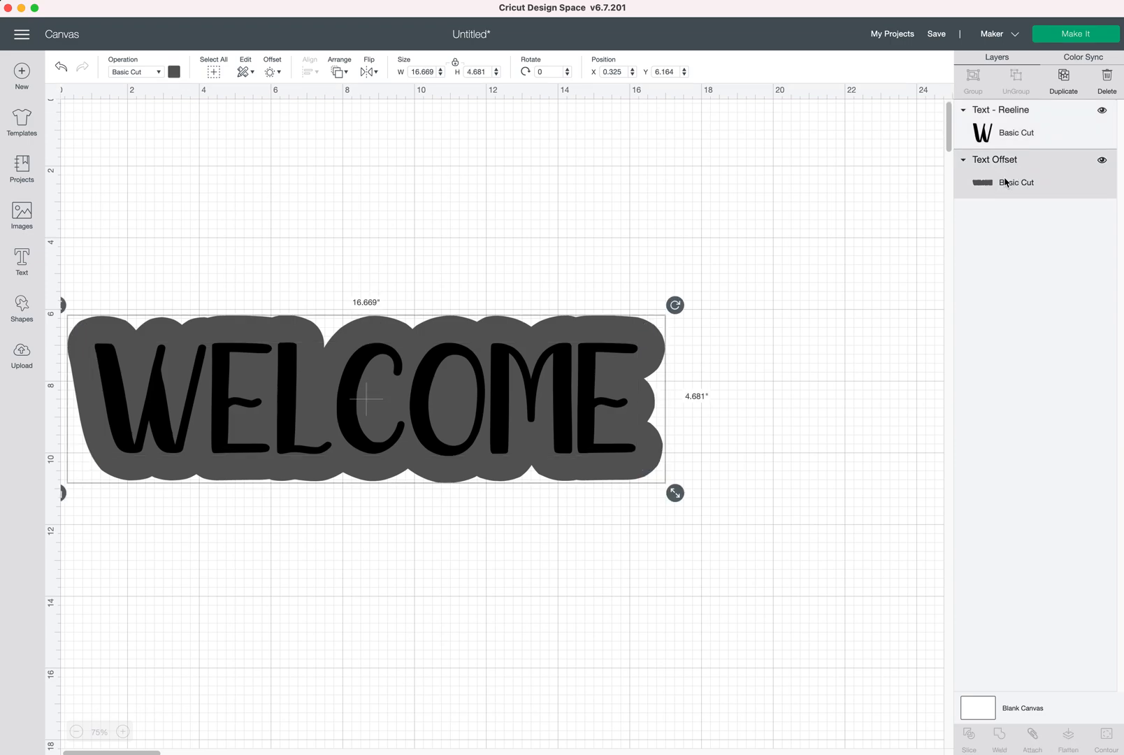
Step: Send the design to Make It, previewing offset and WELCOME text on two separate mats
click(1075, 34)
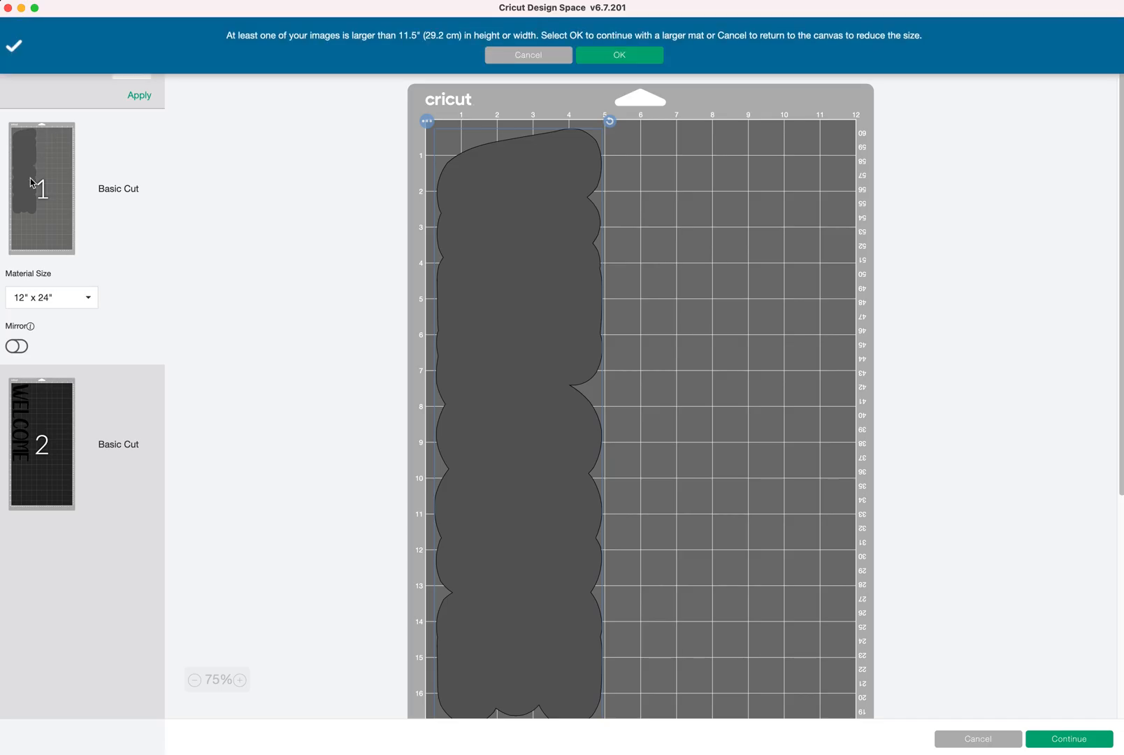
mouse_move(104, 334)
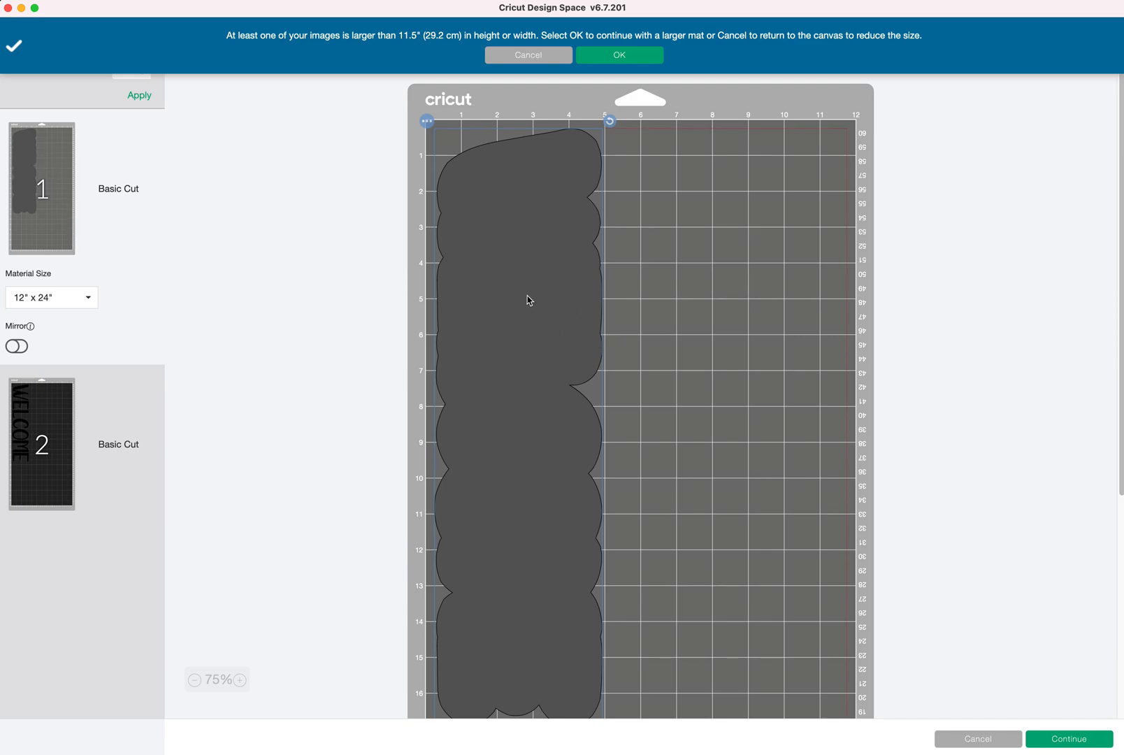
mouse_move(60, 429)
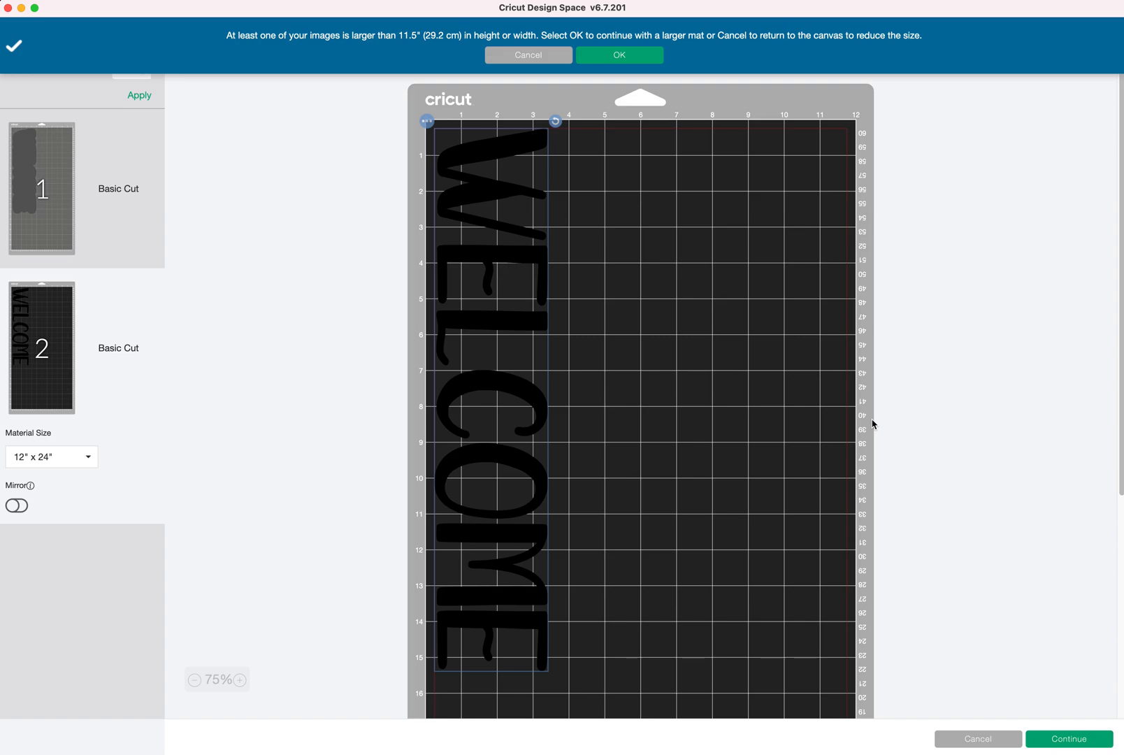
mouse_move(973, 209)
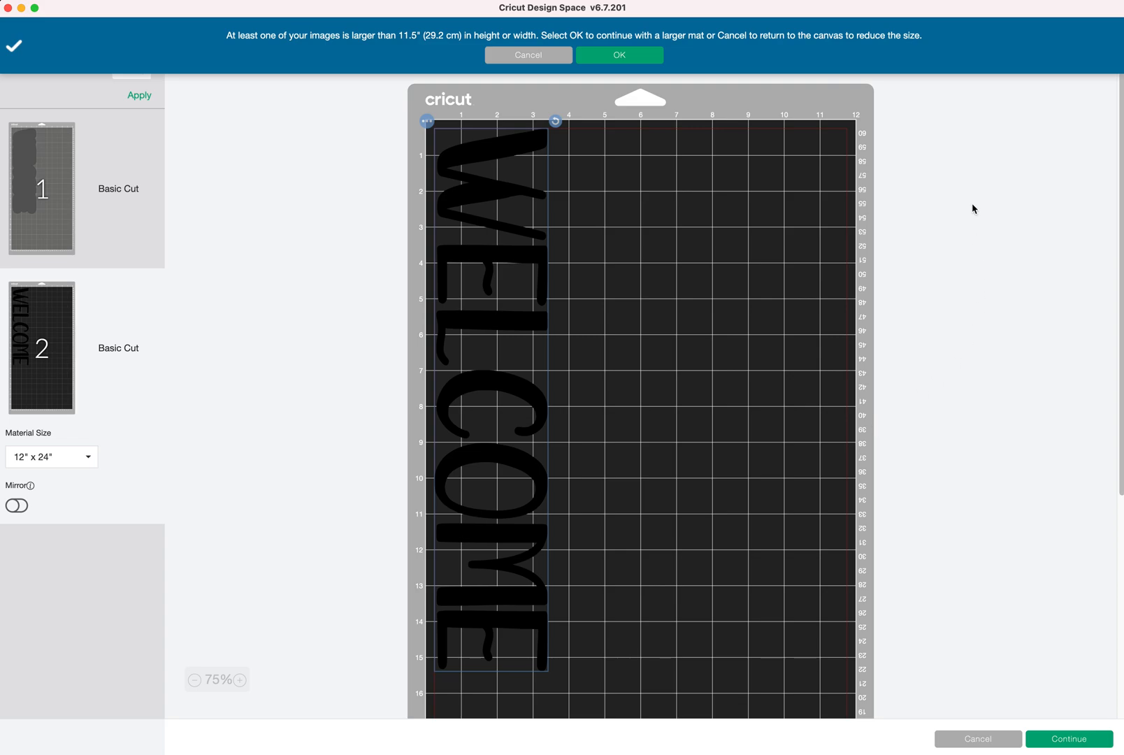